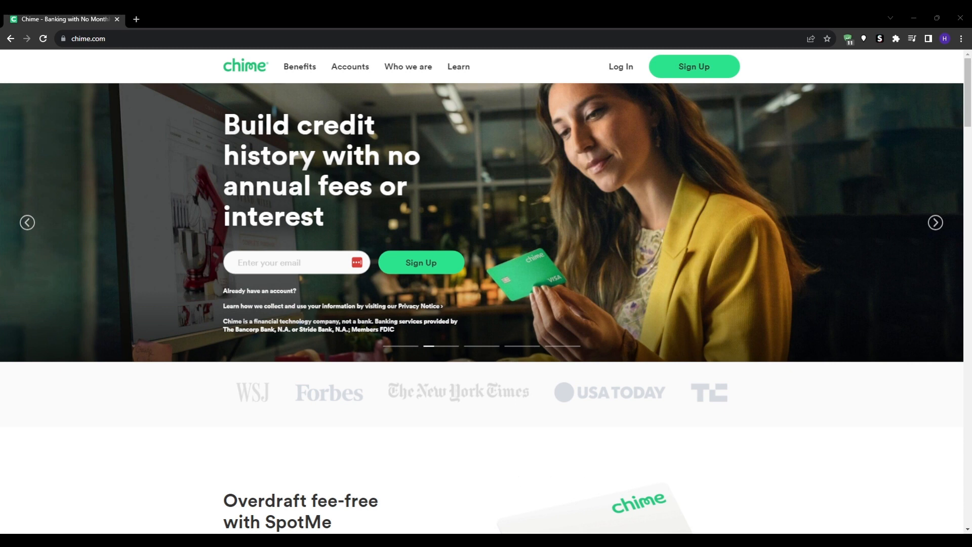
{"action": "mouse_move", "coordinate": [165, 453]}
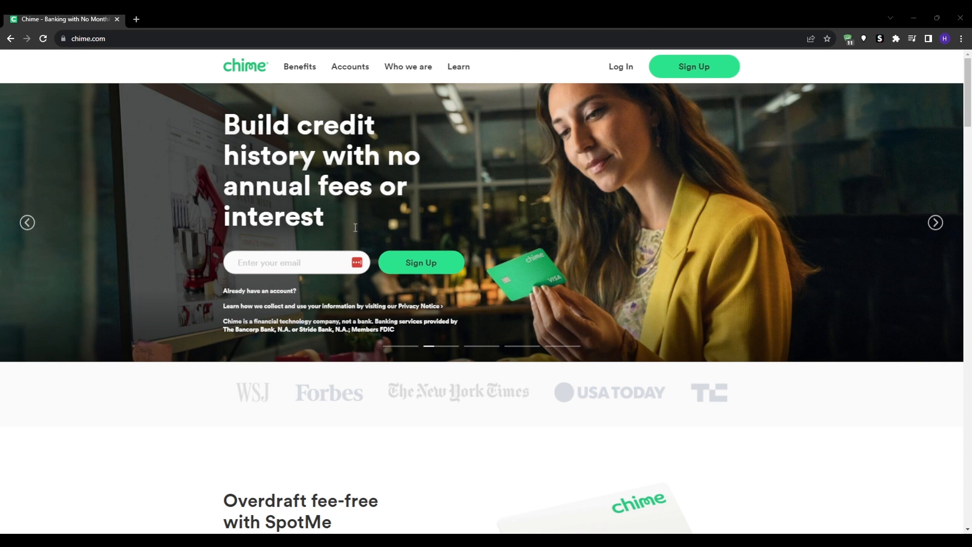
{"action": "mouse_move", "coordinate": [519, 444]}
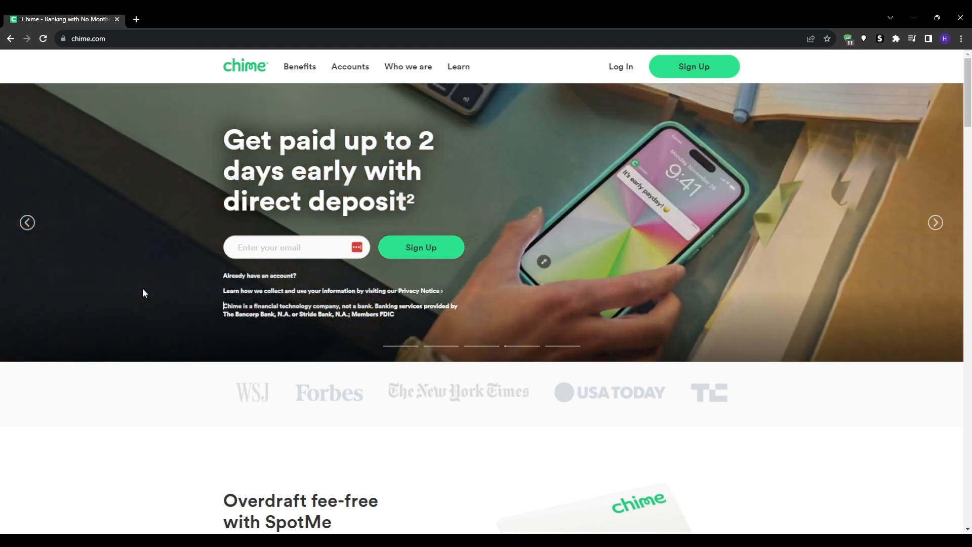
Step: Scroll the homepage past SpotMe, early pay, fees, credit and security sections to the footer
{"action": "scroll", "scroll_direction": "down", "scroll_amount": 3}
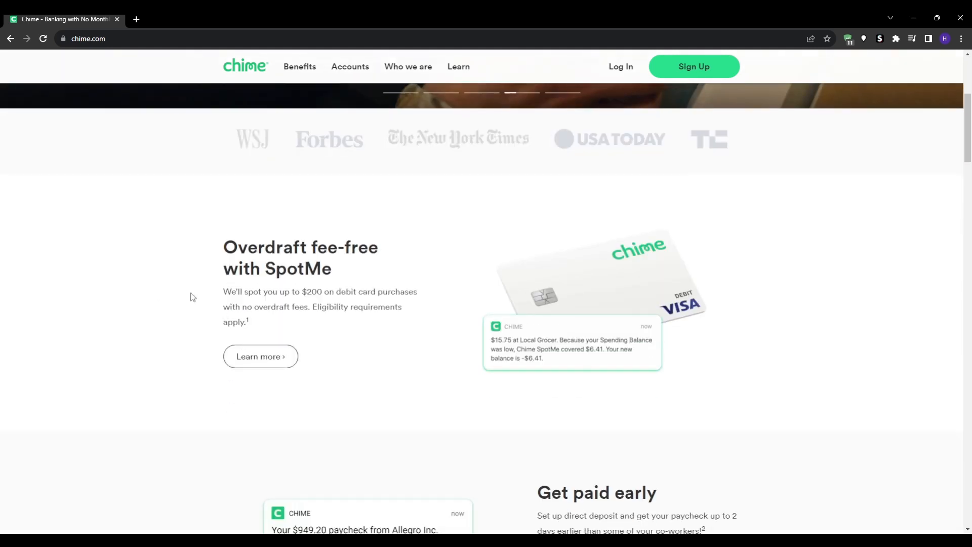
{"action": "scroll", "scroll_direction": "down", "scroll_amount": 3}
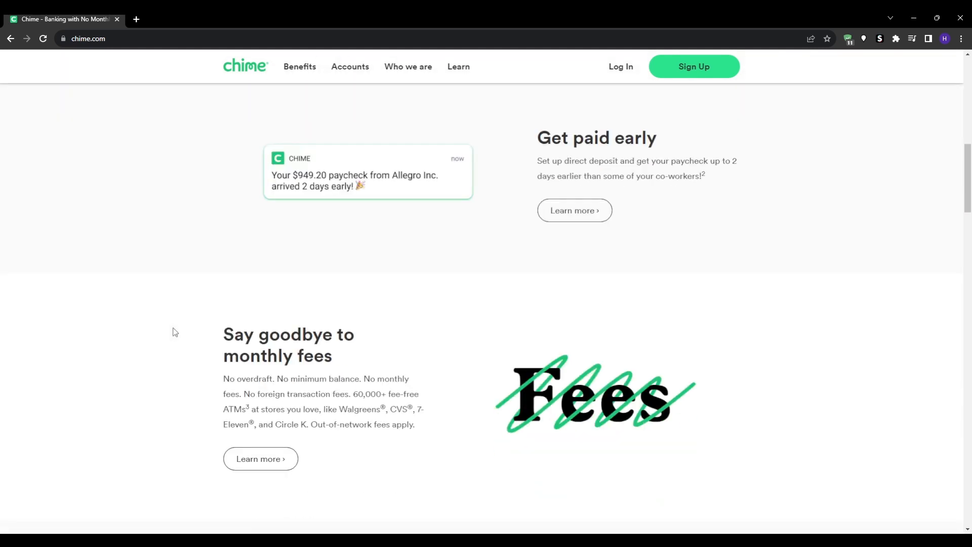
{"action": "scroll", "scroll_direction": "down", "scroll_amount": 3}
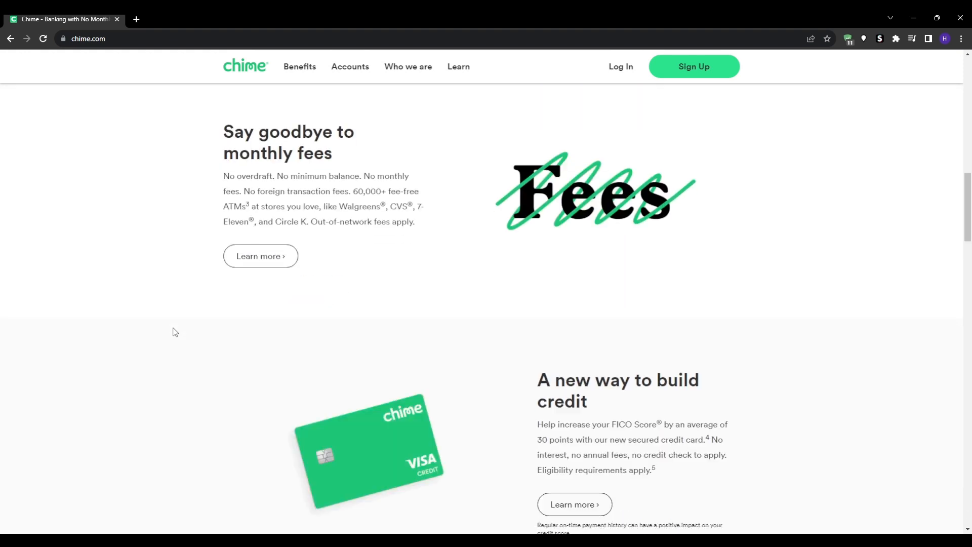
{"action": "scroll", "scroll_direction": "down", "scroll_amount": 3}
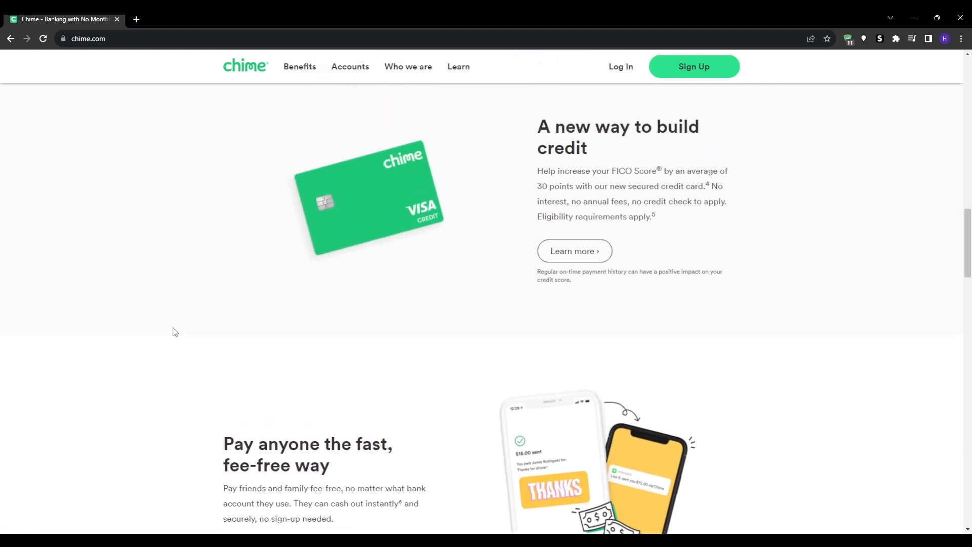
{"action": "scroll", "scroll_direction": "down", "scroll_amount": 3}
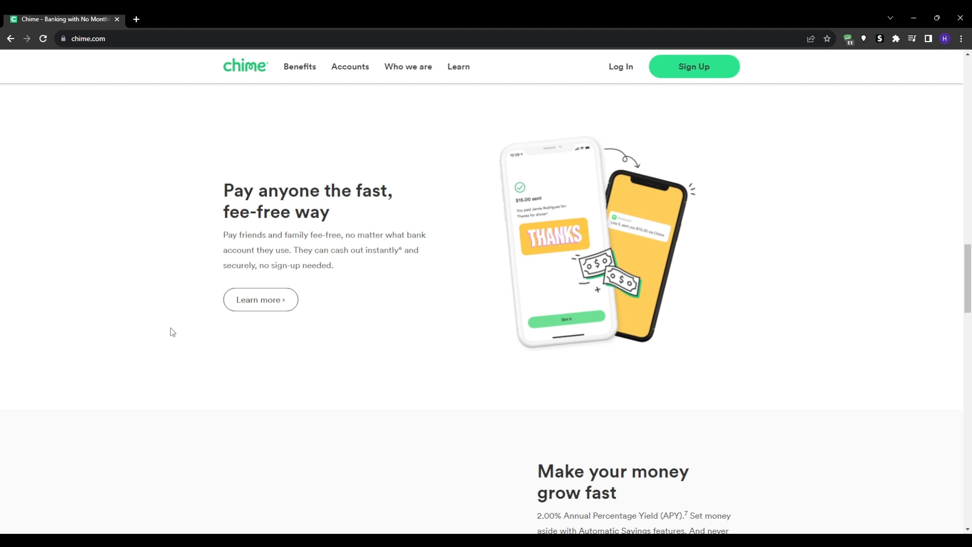
{"action": "scroll", "scroll_direction": "down", "scroll_amount": 3}
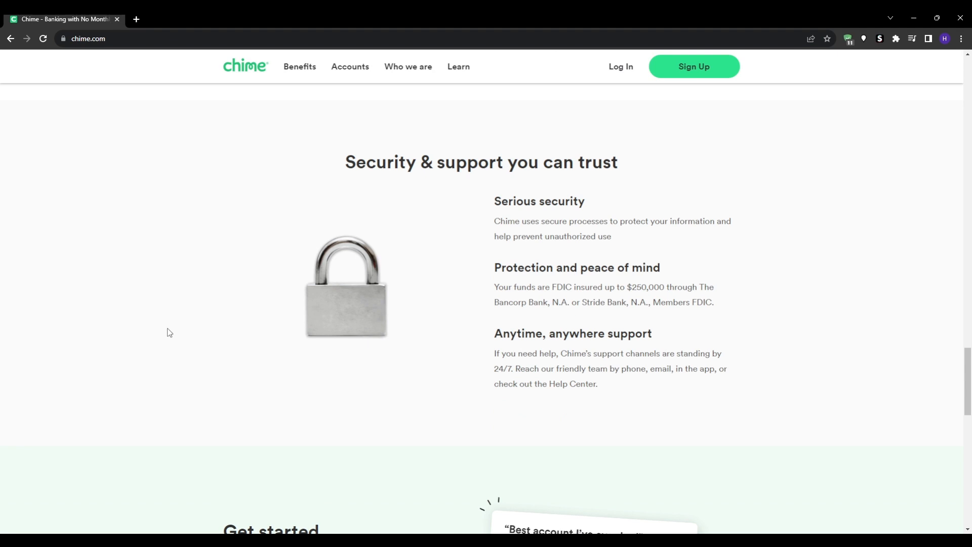
{"action": "mouse_move", "coordinate": [288, 162]}
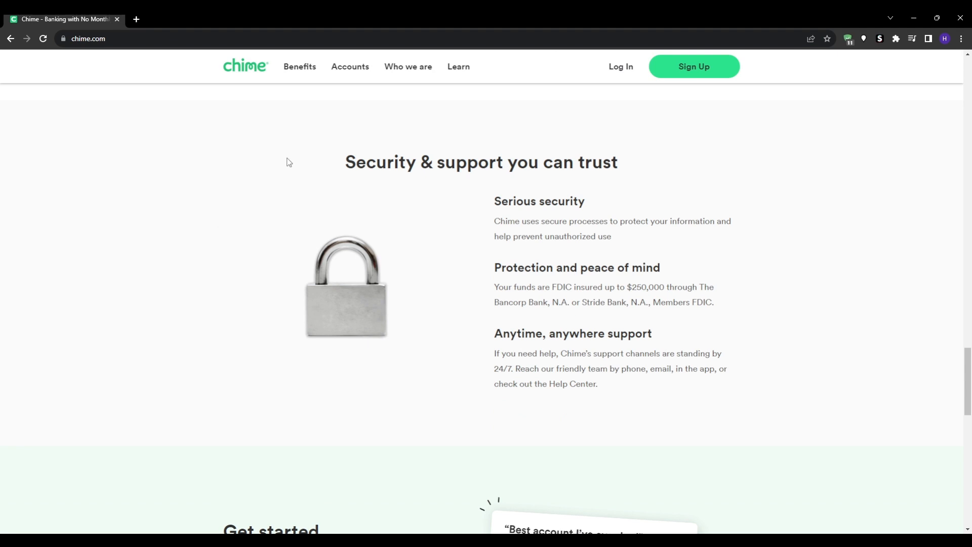
{"action": "mouse_move", "coordinate": [350, 106]}
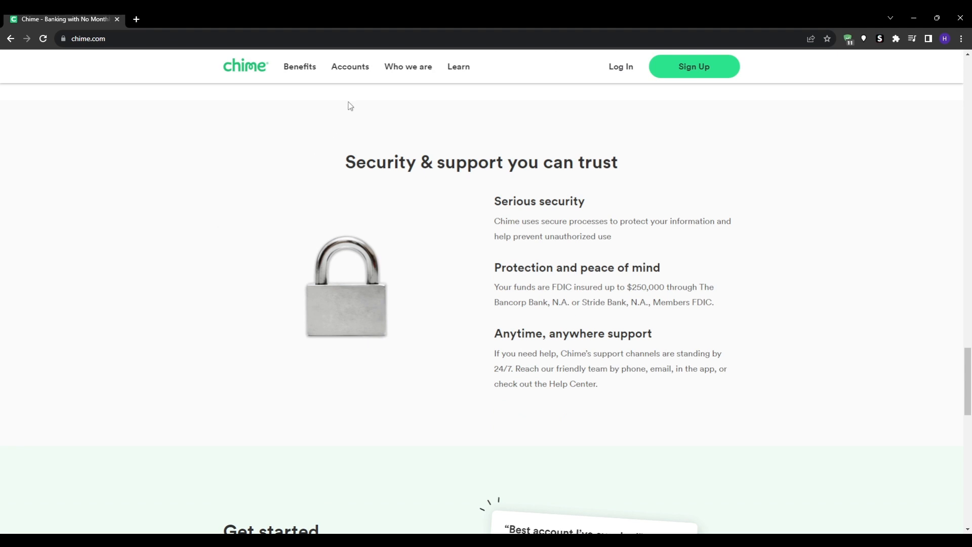
{"action": "scroll", "scroll_direction": "down", "scroll_amount": 3}
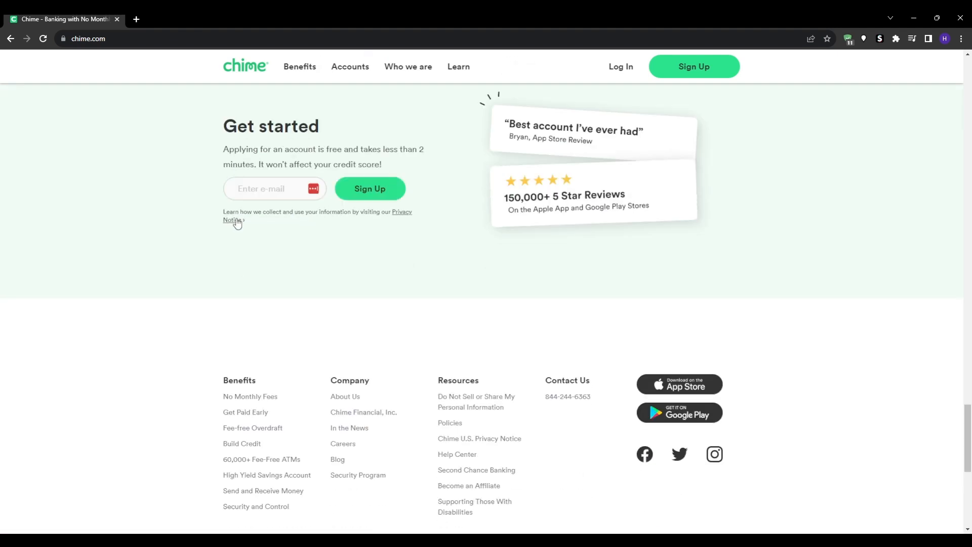
{"action": "mouse_move", "coordinate": [166, 244]}
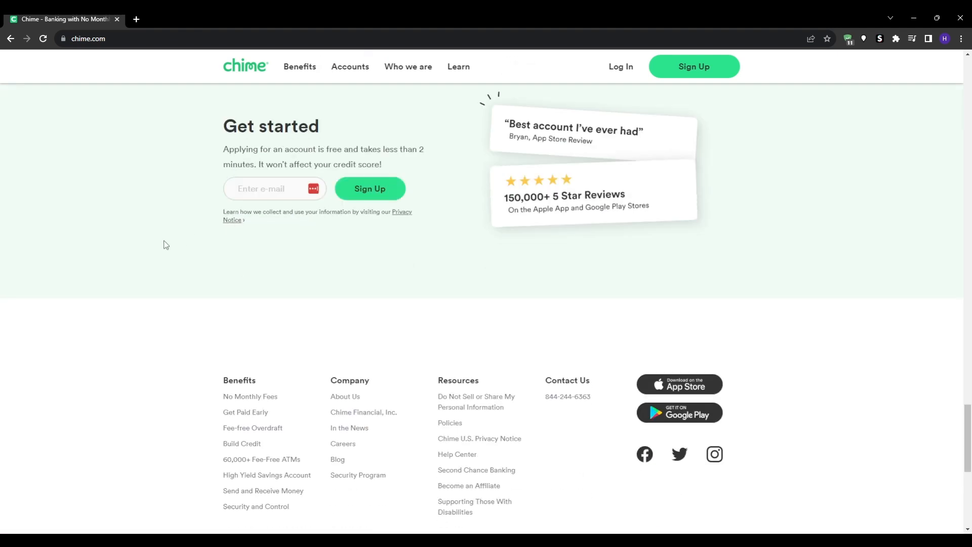
{"action": "mouse_move", "coordinate": [157, 249]}
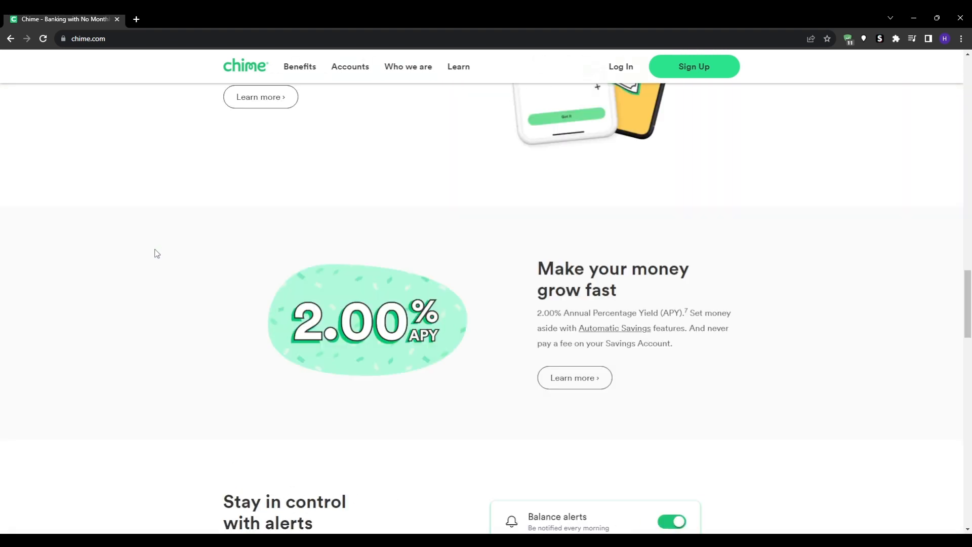
Step: Return to the homepage top and show the Accounts menu with Checking, Credit Builder and Savings
{"action": "scroll", "scroll_direction": "down", "scroll_amount": 3}
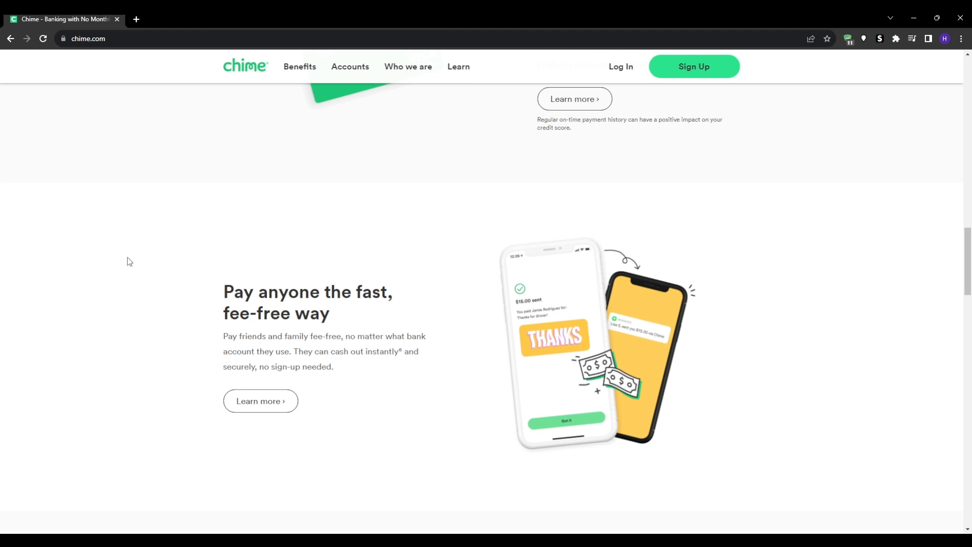
{"action": "scroll", "scroll_direction": "down", "scroll_amount": 3}
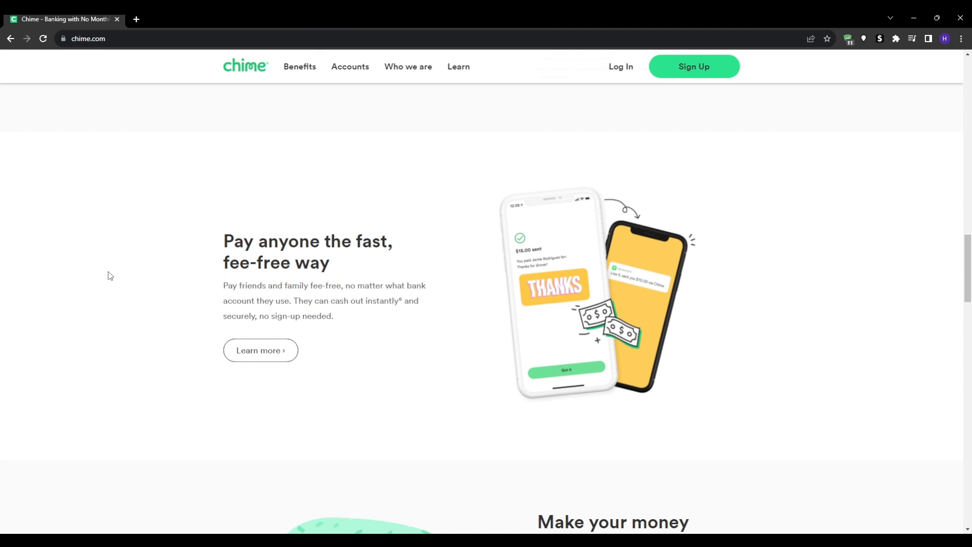
{"action": "scroll", "scroll_direction": "down", "scroll_amount": 3}
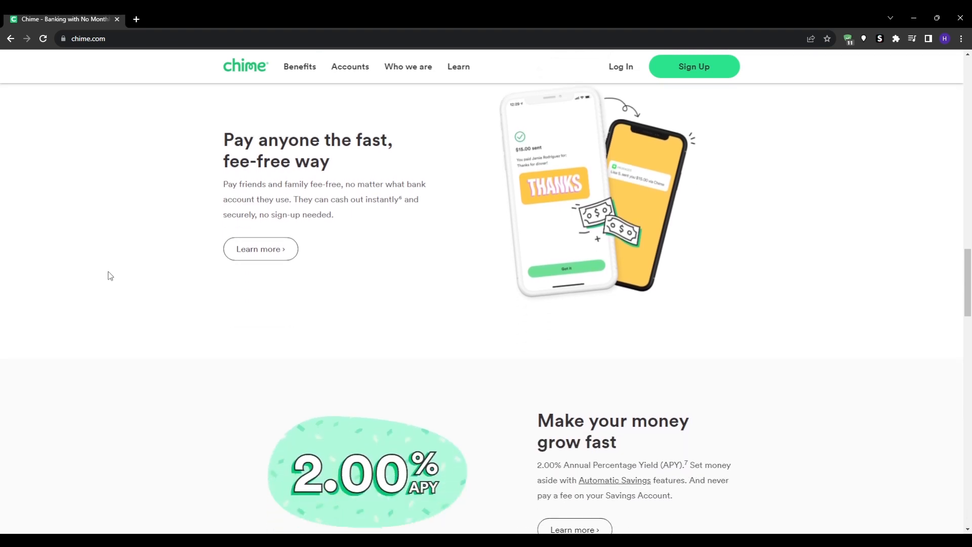
{"action": "scroll", "scroll_direction": "down", "scroll_amount": 3}
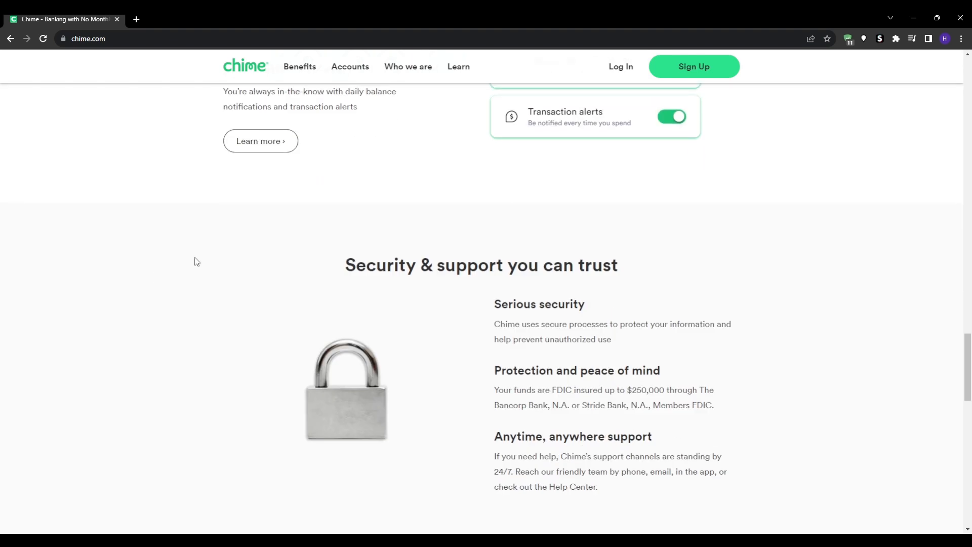
{"action": "scroll", "scroll_direction": "up", "scroll_amount": 3}
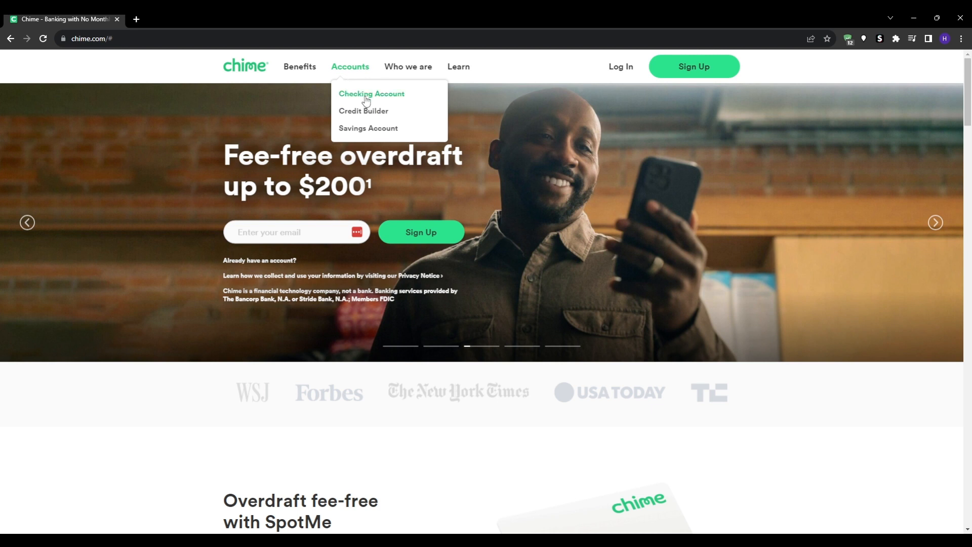
Step: Open the 'Checking account with no monthly fees' page
{"action": "left_click", "coordinate": [370, 94]}
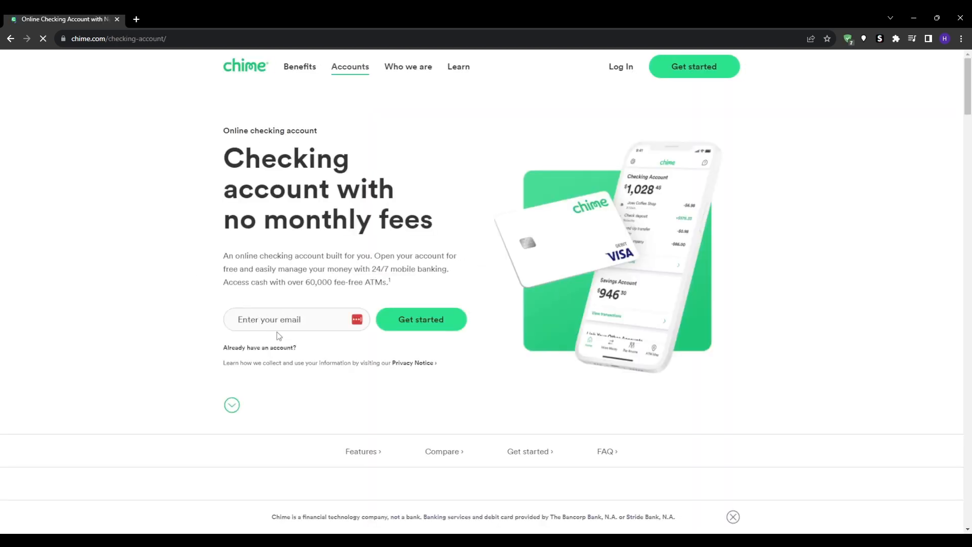
{"action": "mouse_move", "coordinate": [159, 381]}
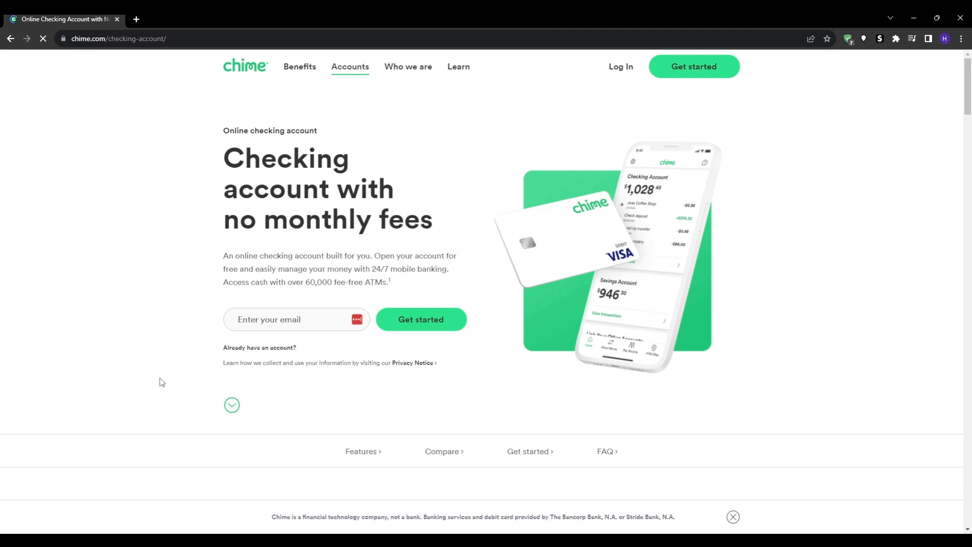
{"action": "mouse_move", "coordinate": [174, 378]}
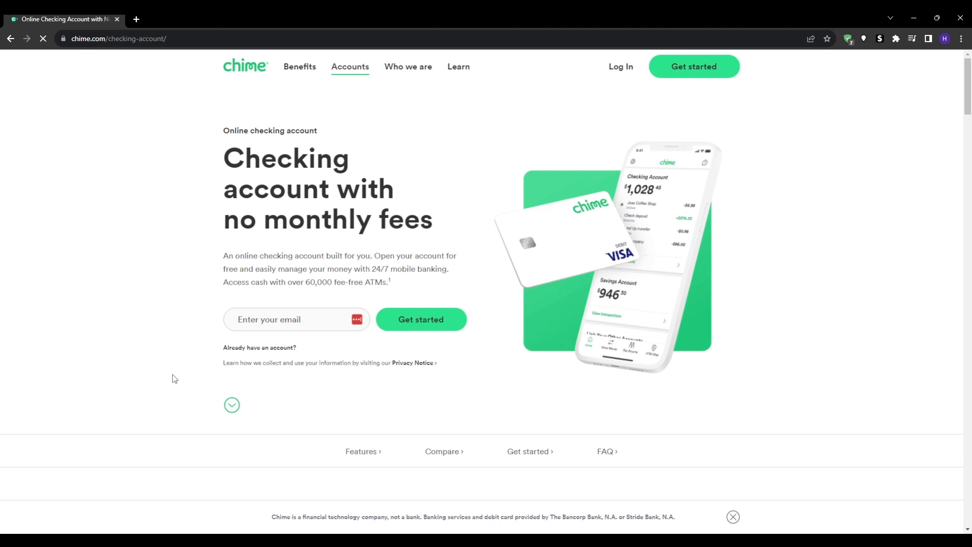
Step: Open the Apply Today sign-up form for first name, last name and email
{"action": "left_click", "coordinate": [420, 320]}
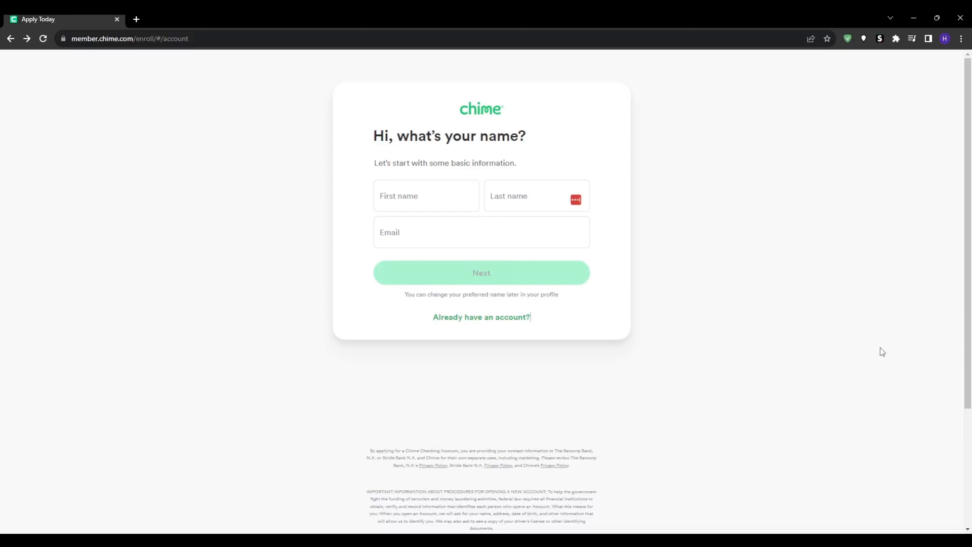
{"action": "mouse_move", "coordinate": [292, 334]}
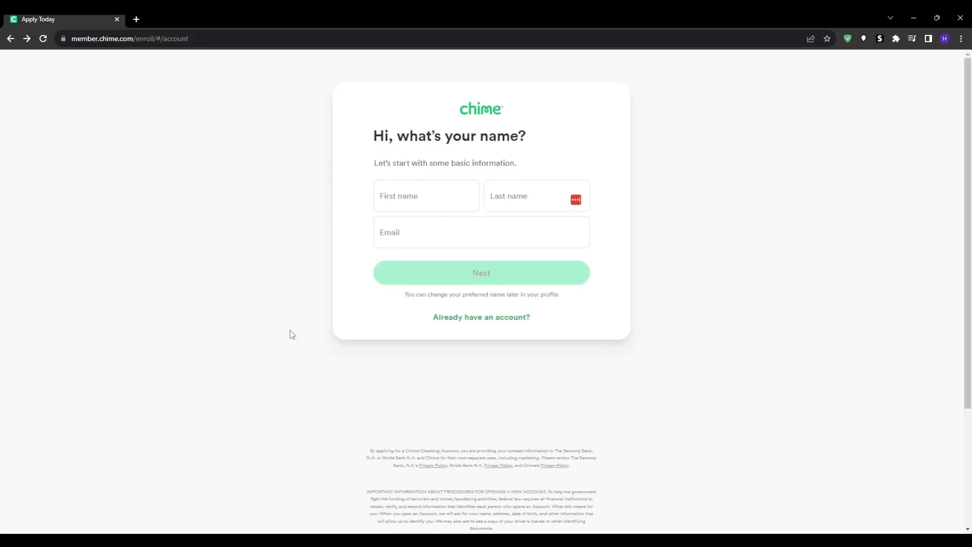
{"action": "left_click", "coordinate": [426, 196]}
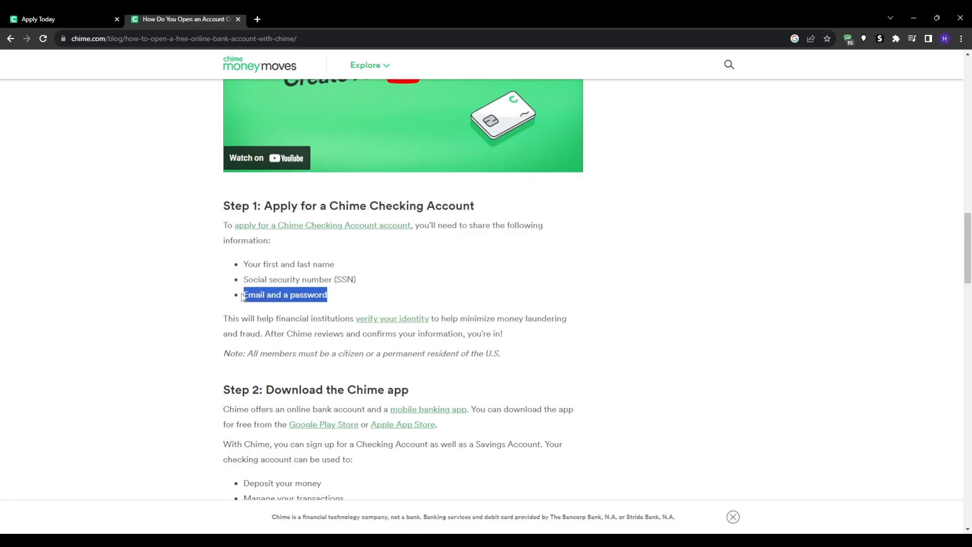
Step: Review the guide's Step 1 identity requirements and U.S. citizenship or residency note
{"action": "left_click", "coordinate": [31, 314]}
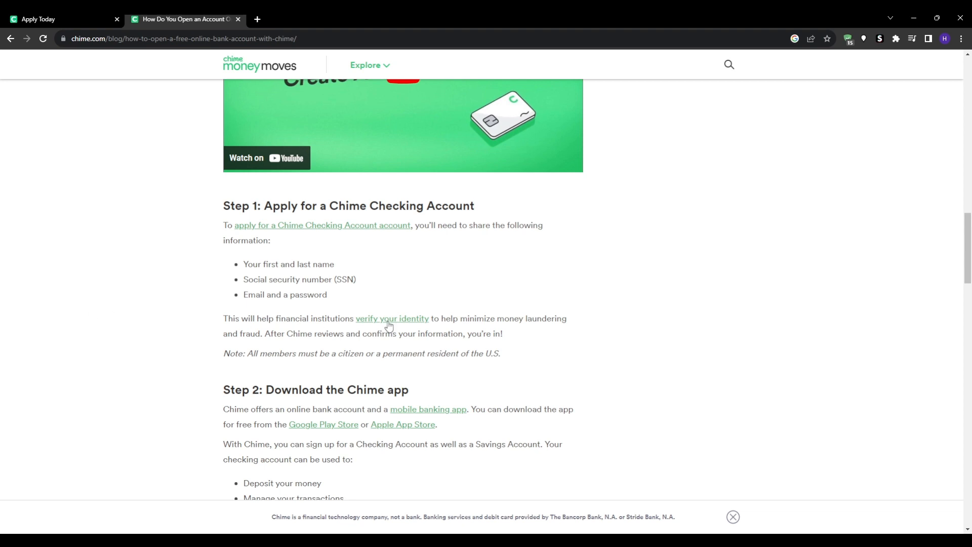
{"action": "mouse_move", "coordinate": [223, 321]}
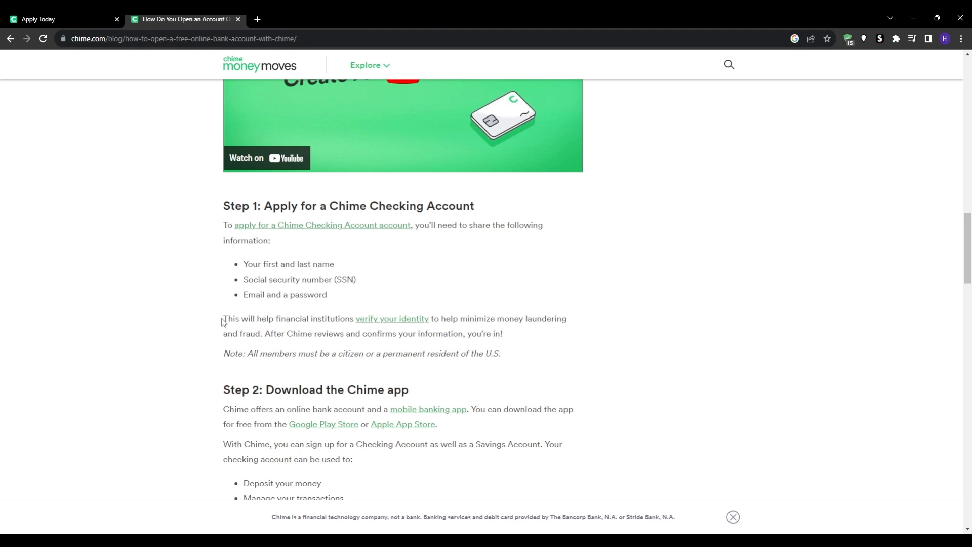
{"action": "left_click_drag", "start_coordinate": [224, 318], "coordinate": [566, 318]}
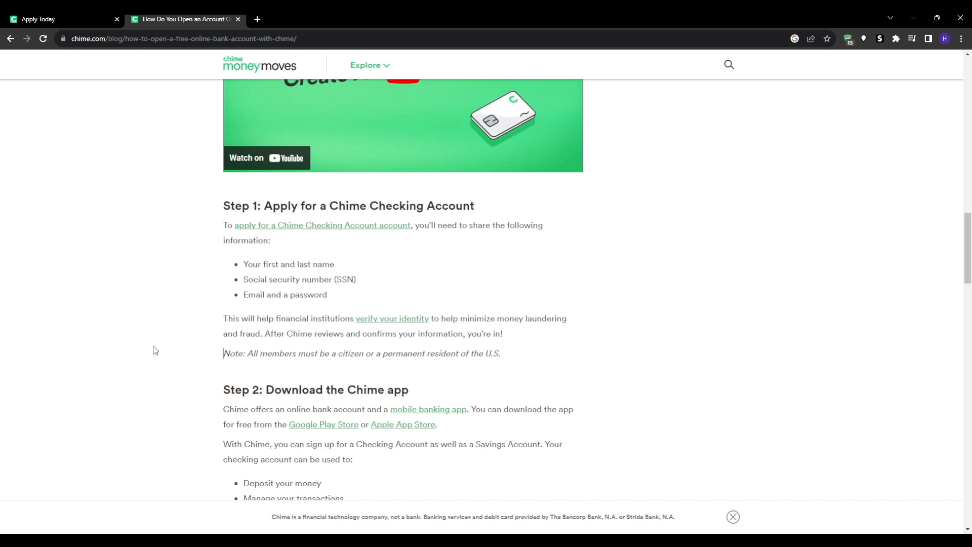
{"action": "mouse_move", "coordinate": [118, 295]}
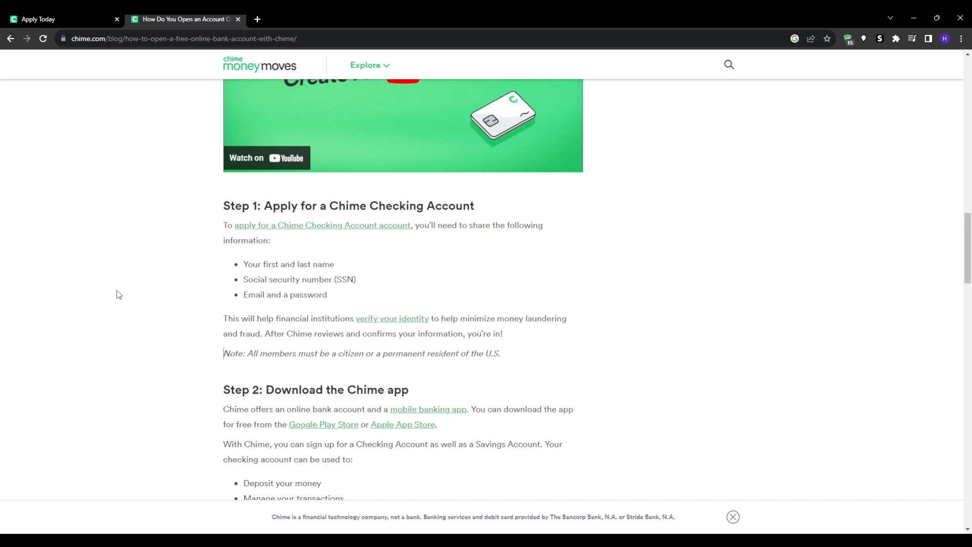
Step: Scroll the blog post through Step 2, Step 3 and the benefits list to Related Posts
{"action": "scroll", "scroll_direction": "down", "scroll_amount": 3}
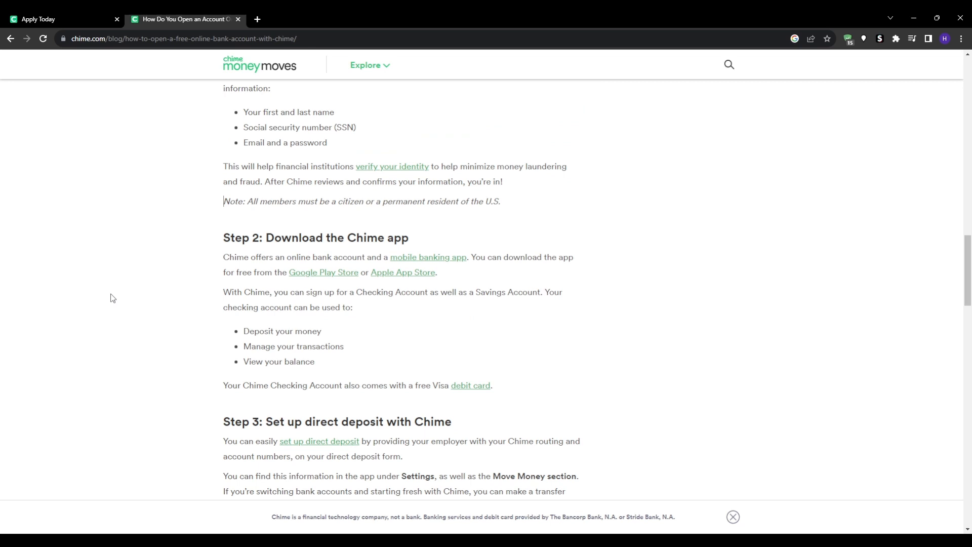
{"action": "scroll", "scroll_direction": "down", "scroll_amount": 3}
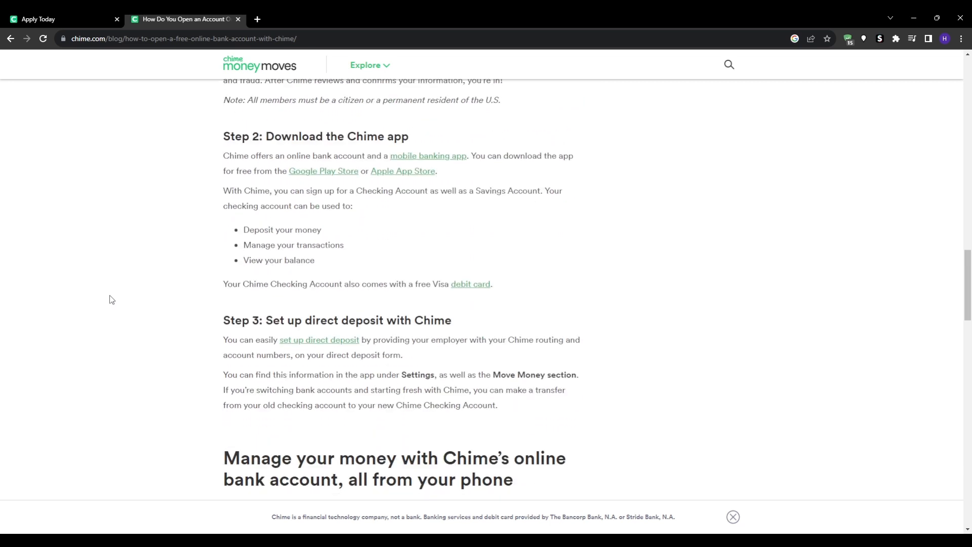
{"action": "scroll", "scroll_direction": "up", "scroll_amount": 3}
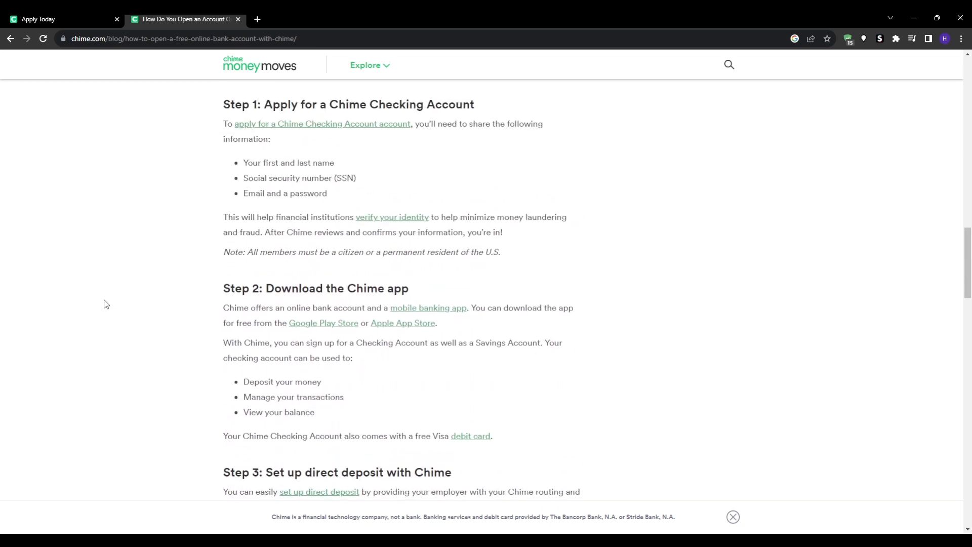
{"action": "scroll", "scroll_direction": "down", "scroll_amount": 3}
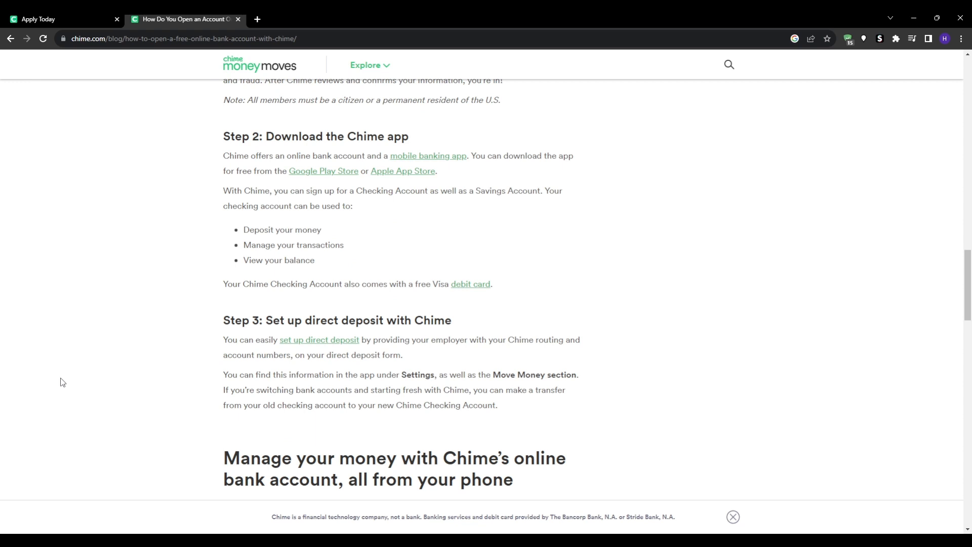
{"action": "scroll", "scroll_direction": "down", "scroll_amount": 3}
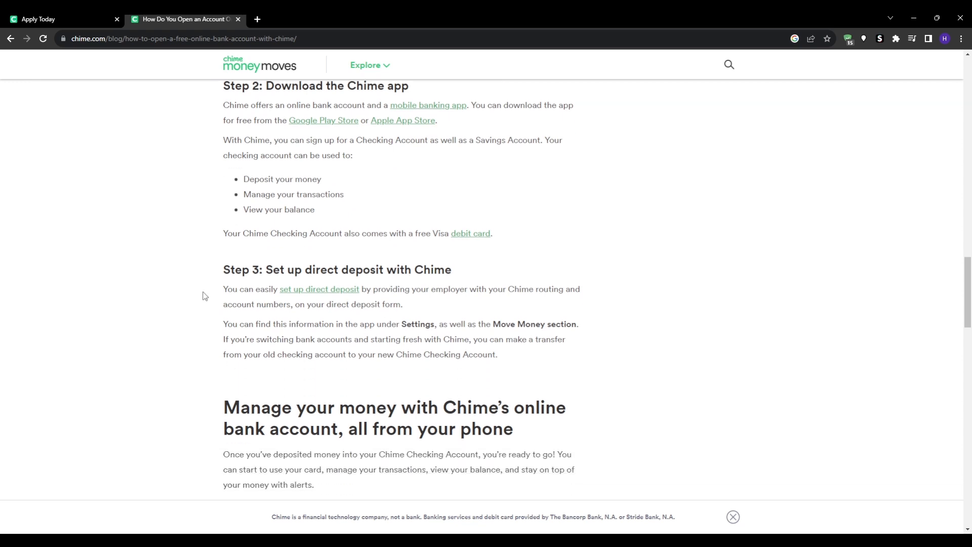
{"action": "mouse_move", "coordinate": [451, 291]}
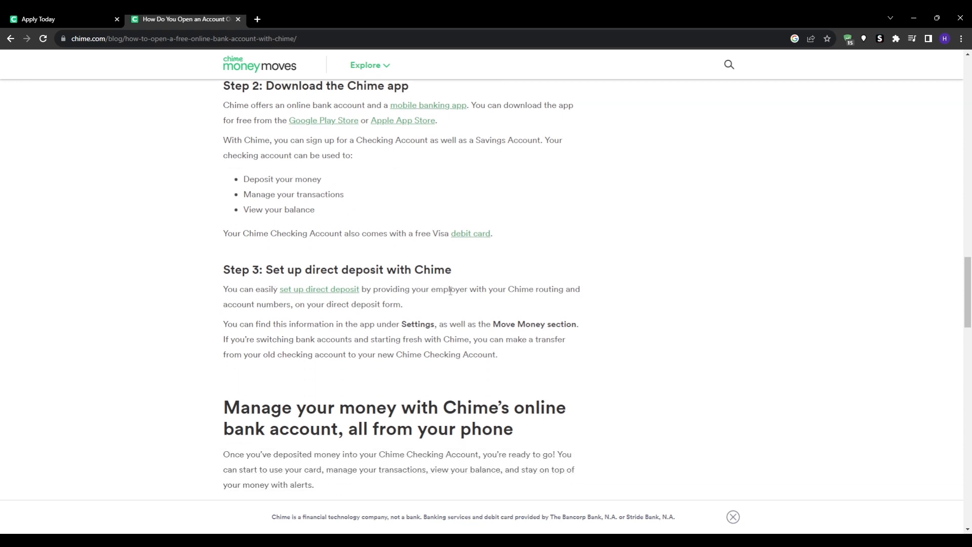
{"action": "scroll", "scroll_direction": "down", "scroll_amount": 3}
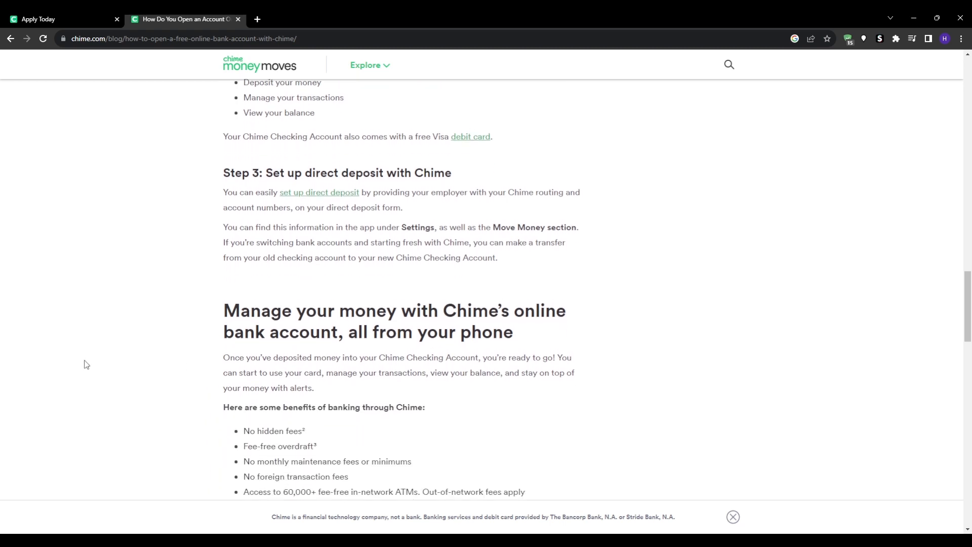
{"action": "scroll", "scroll_direction": "down", "scroll_amount": 3}
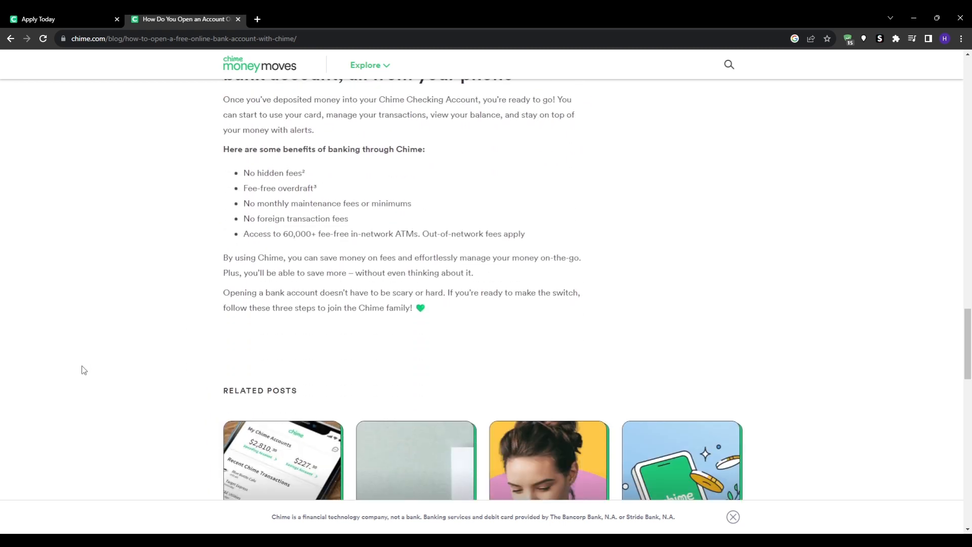
{"action": "scroll", "scroll_direction": "down", "scroll_amount": 3}
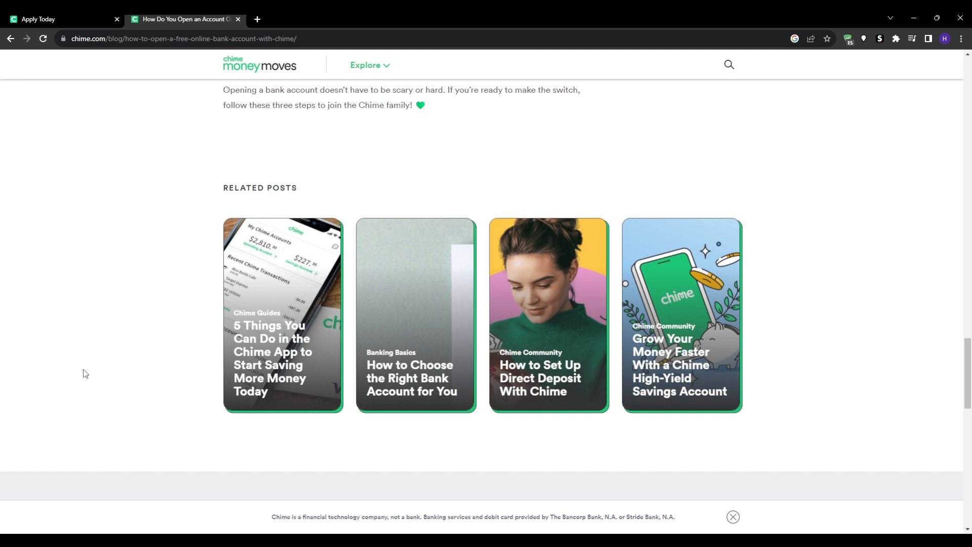
{"action": "mouse_move", "coordinate": [17, 375]}
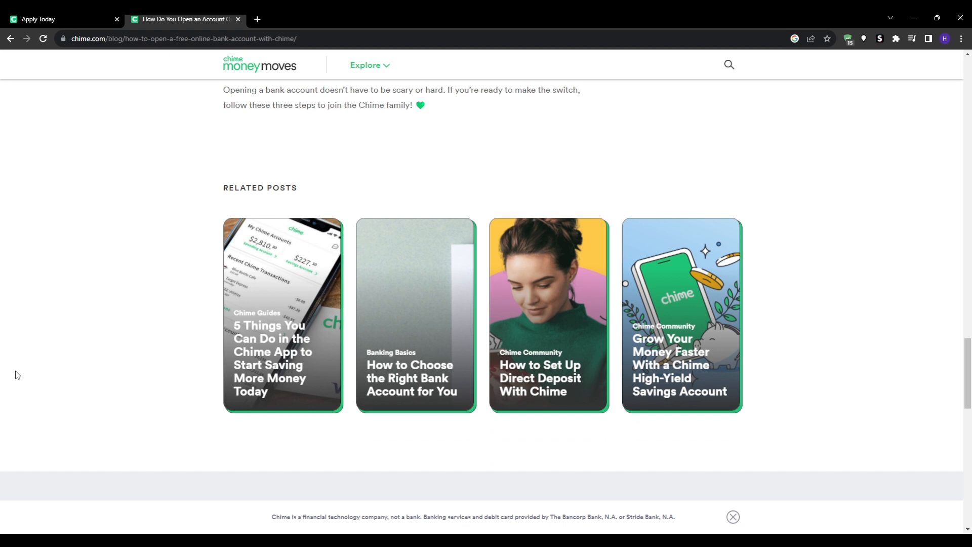